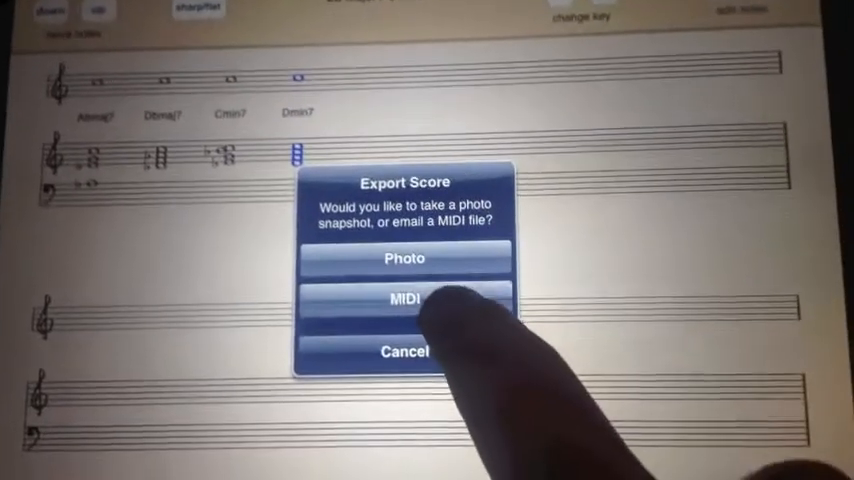
Step: Choose MIDI in the Export Score dialog to export the chord score
left_click(406, 300)
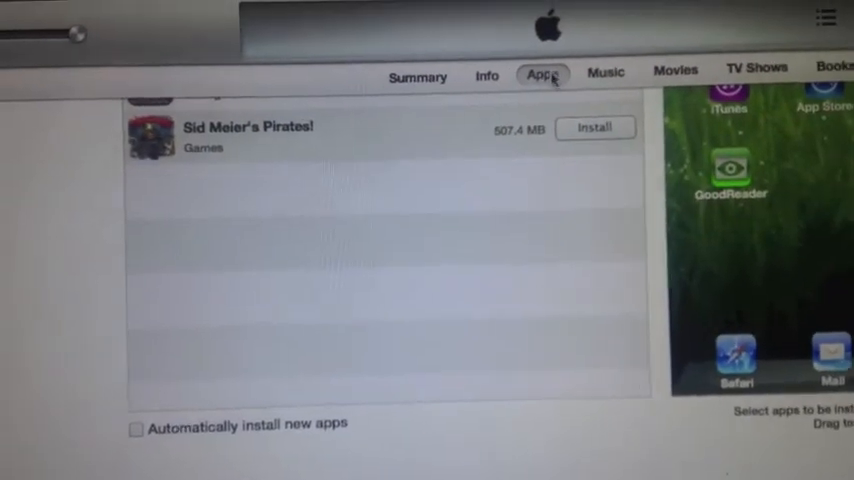
Step: Select the exported .mid chord file in Songwriter Documents under File Sharing
scroll("down", 3)
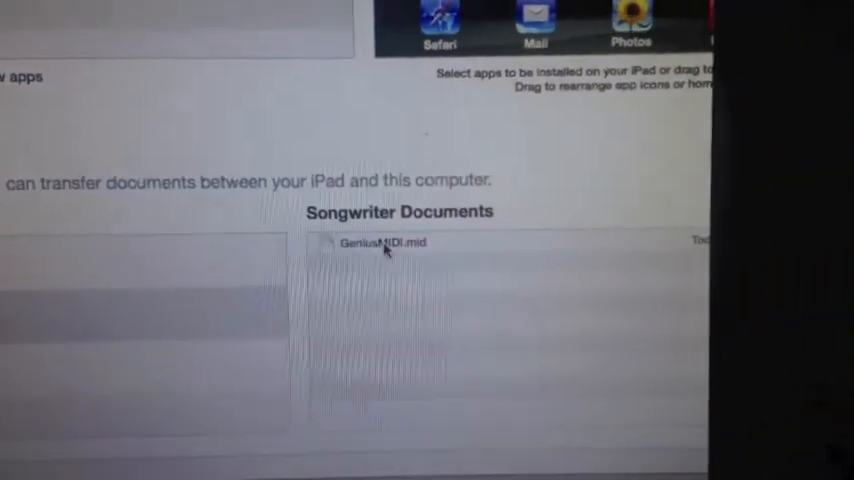
left_click(388, 242)
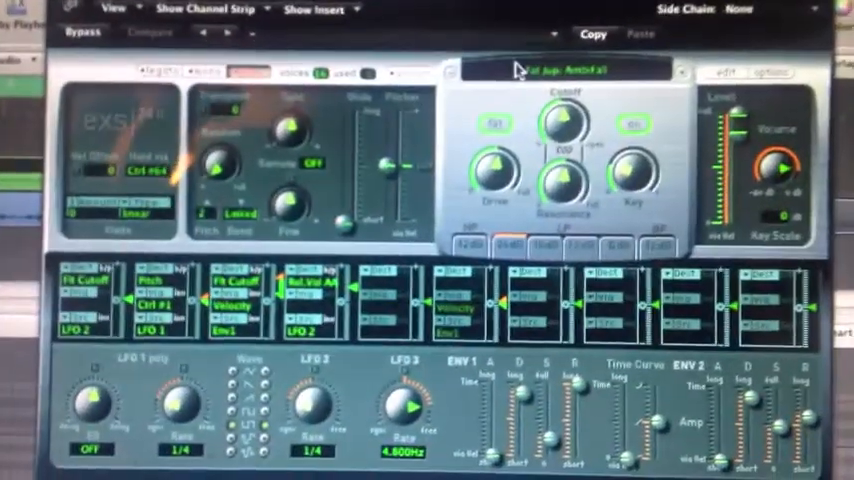
Step: Bring up the EXS24 sampler instrument menu from its instrument name field
left_click(540, 72)
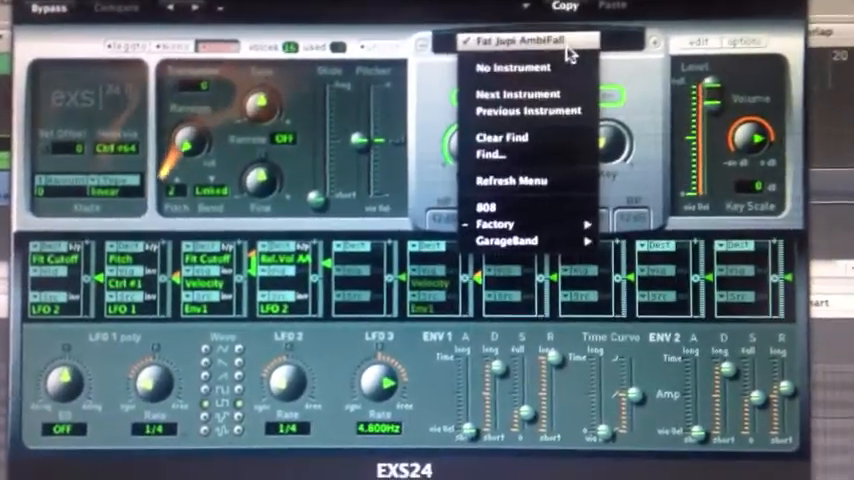